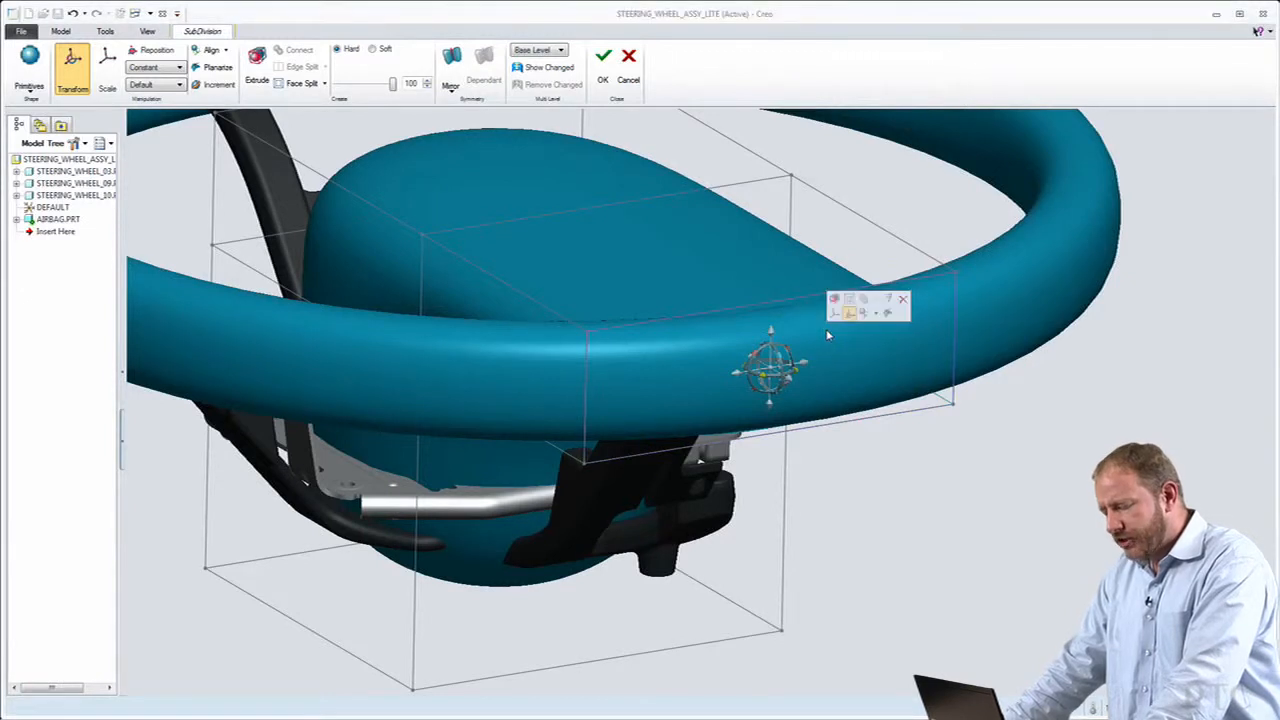
Select the hub cage's bottom ring and pull it down into a tall cylindrical column below the rim.
{"action": "left_click", "coordinate": [108, 64]}
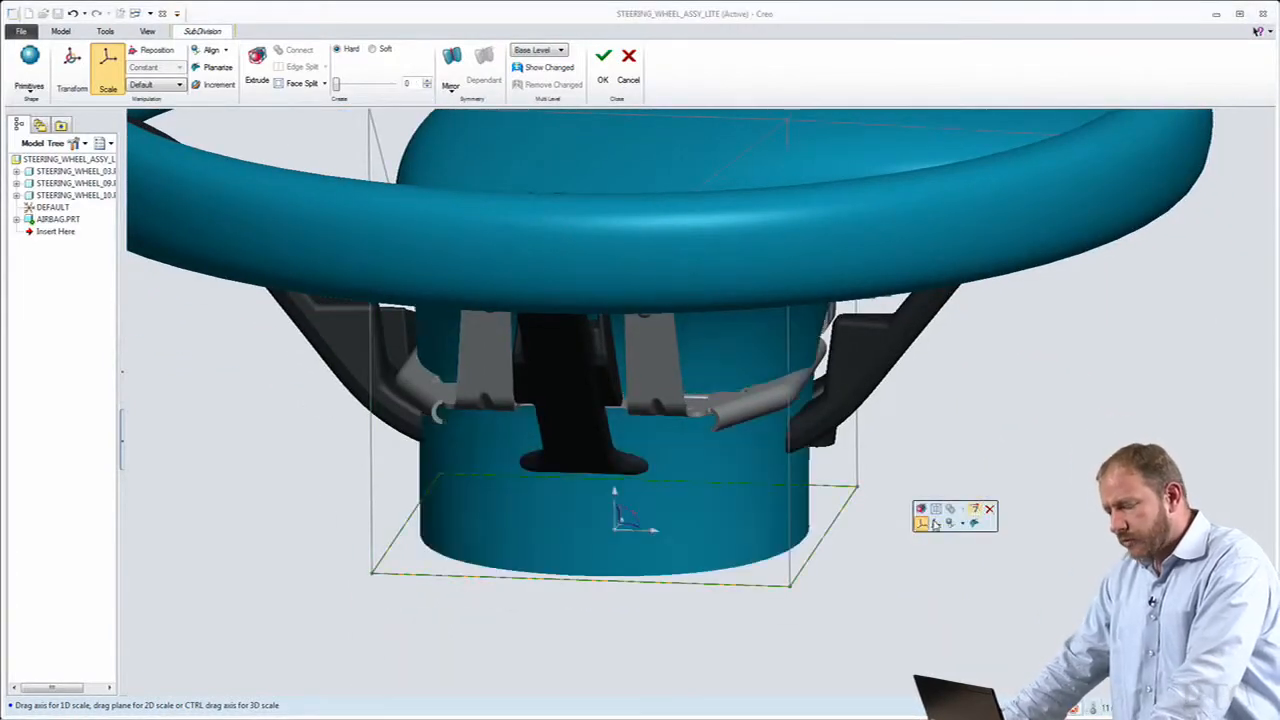
{"action": "left_click", "coordinate": [70, 62]}
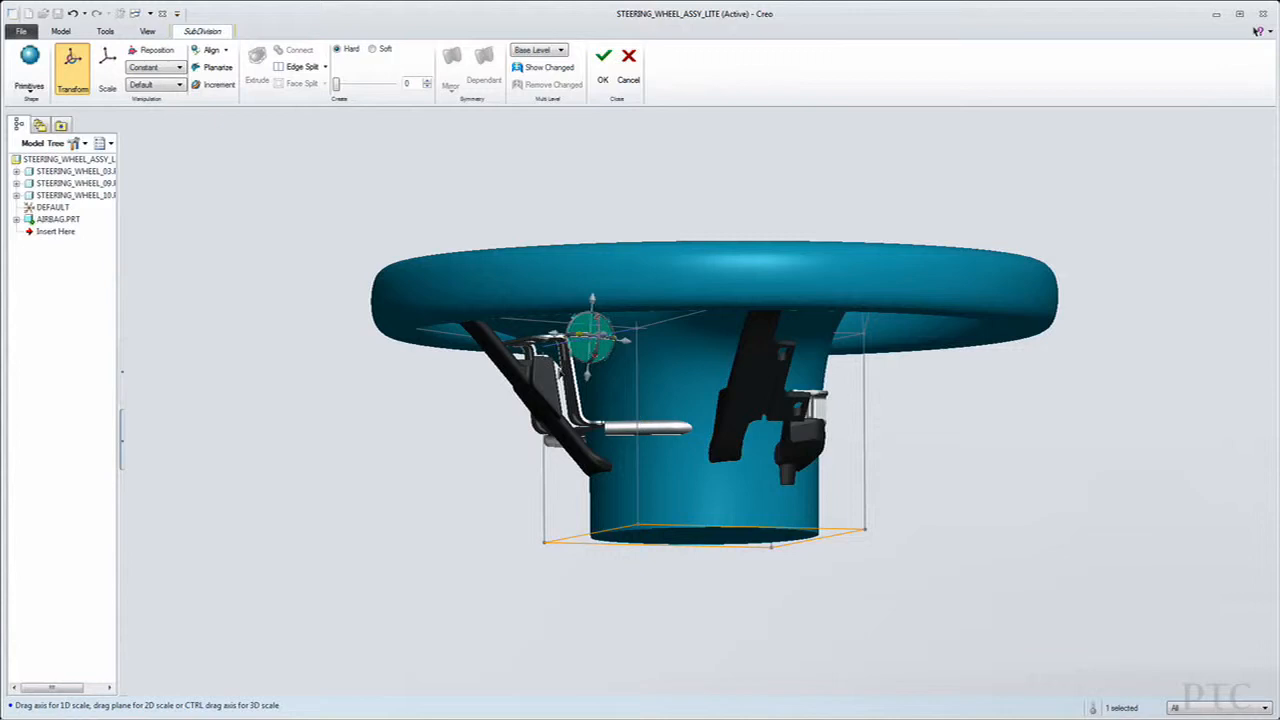
Pull the column's upper-side cage vertex outward to form a bell-like flare into the rim.
{"action": "left_click_drag", "start_coordinate": [590, 336], "coordinate": [524, 390]}
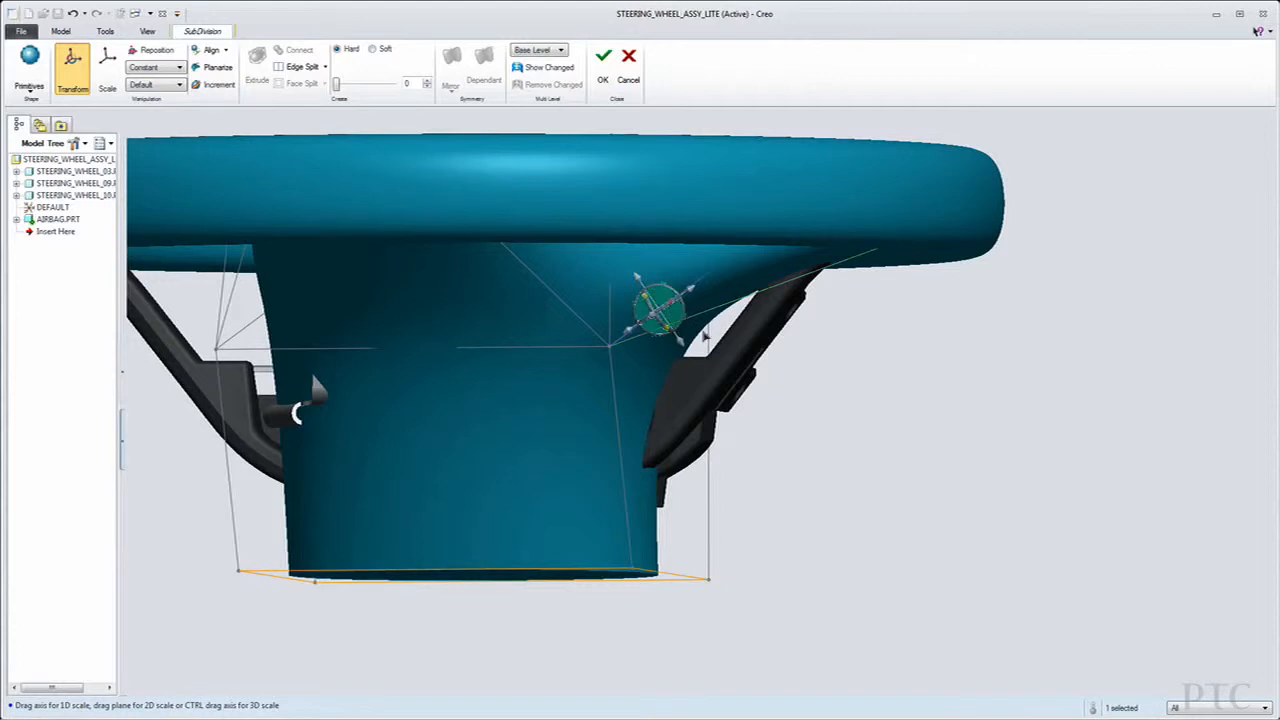
{"action": "left_click_drag", "start_coordinate": [664, 304], "coordinate": [756, 376]}
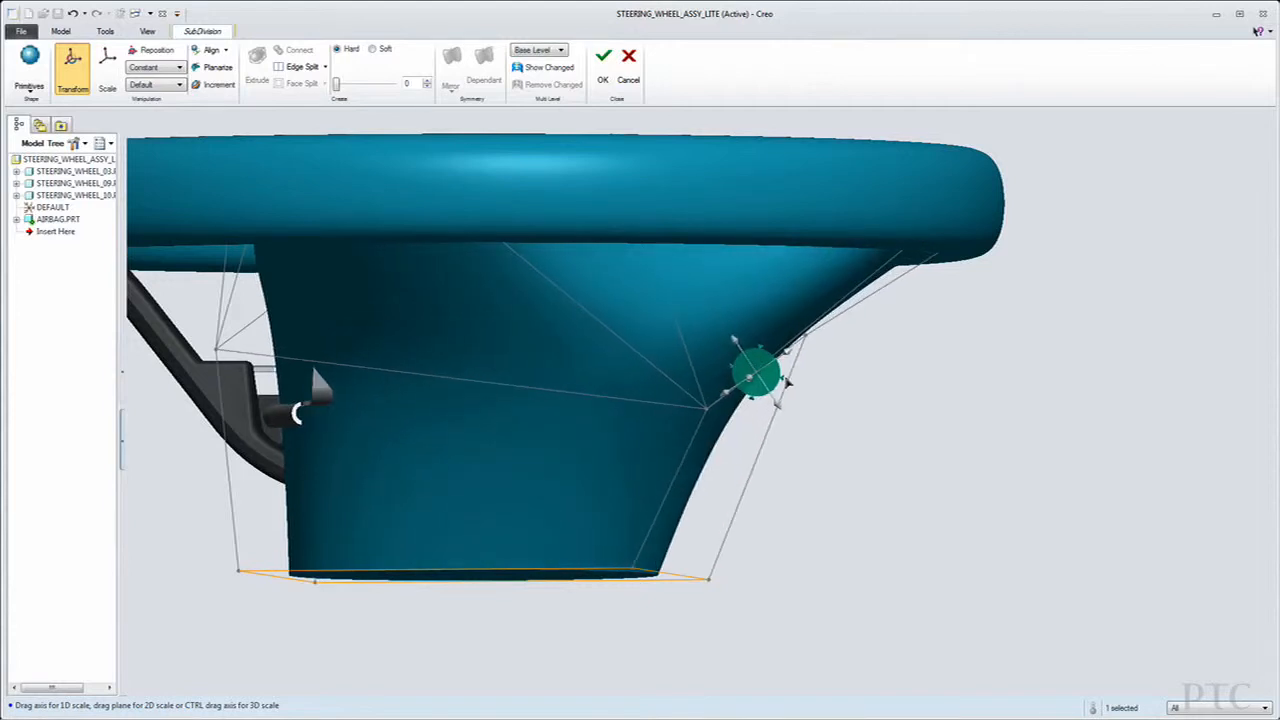